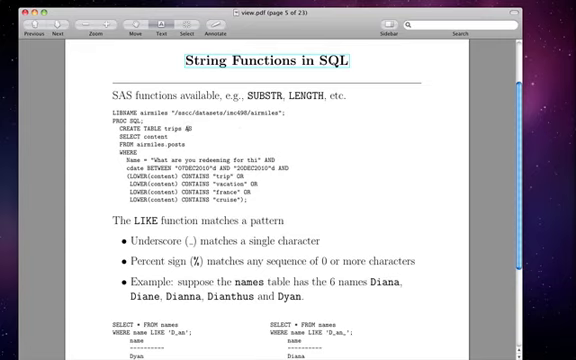
- Scroll down the slide to reveal the LIKE SELECT examples on the names table and their results
double_click(170, 128)
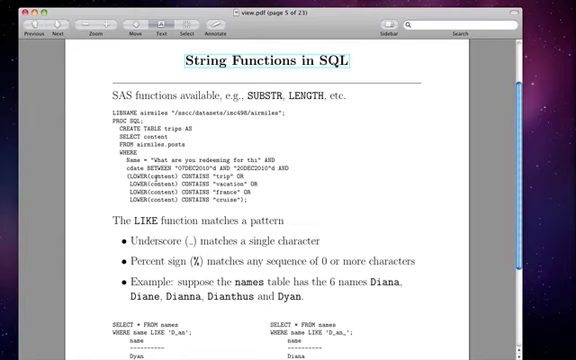
double_click(136, 180)
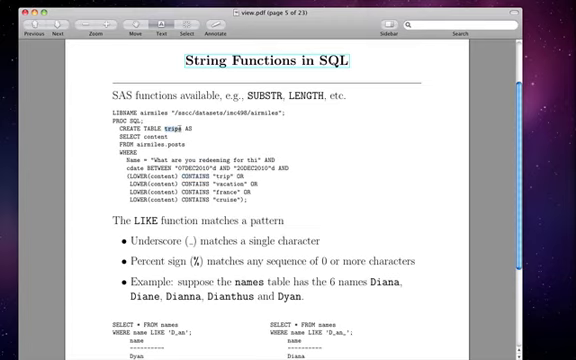
scroll("down", 3)
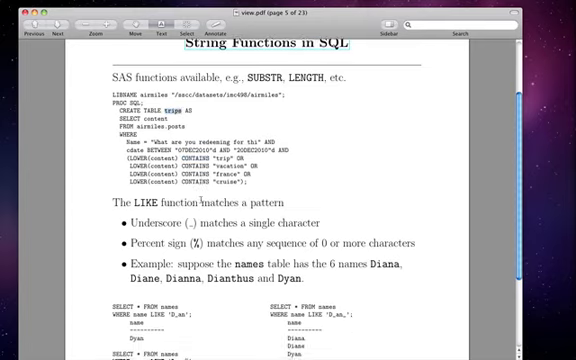
scroll("down", 3)
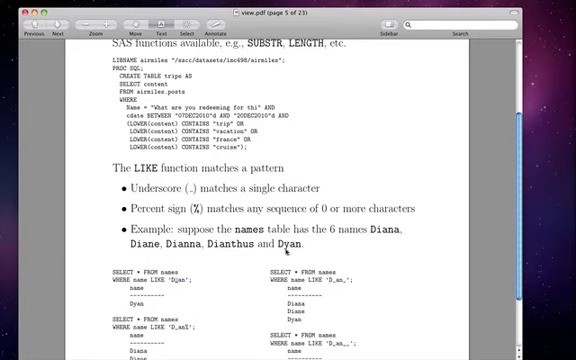
- Scroll past the remaining LIKE examples to reach the LABEL and FORMAT slide with its PROC SQL code
scroll("down", 3)
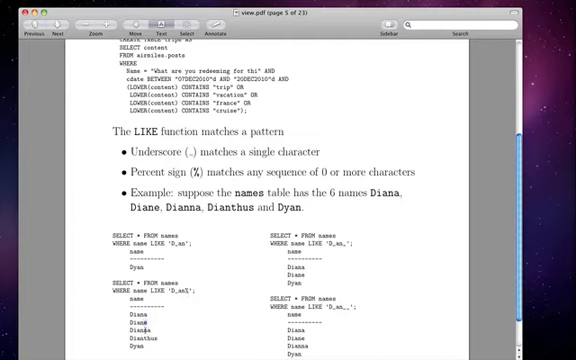
mouse_move(136, 300)
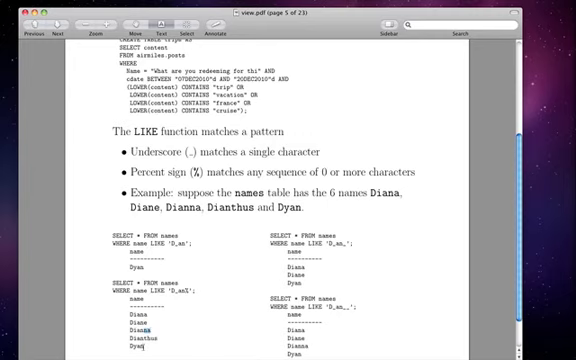
scroll("down", 3)
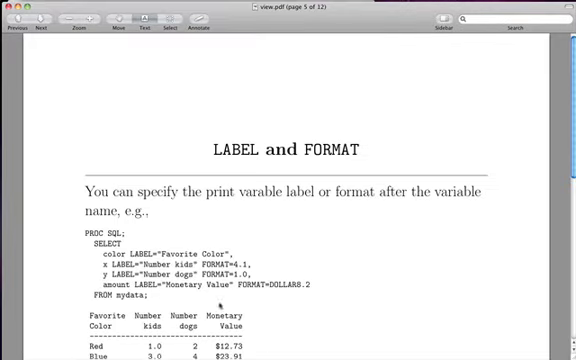
- Scroll down to show the labeled output table with Favorite Color and Monetary Value for Red, Blue, Green
scroll("down", 3)
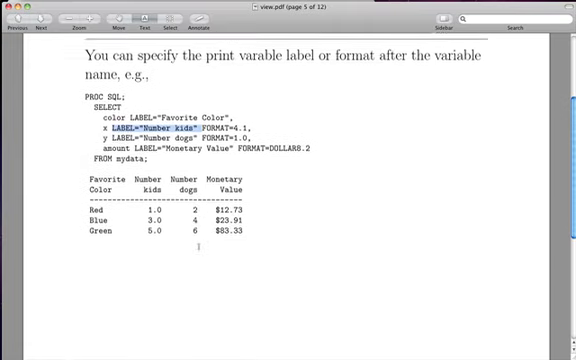
scroll("down", 3)
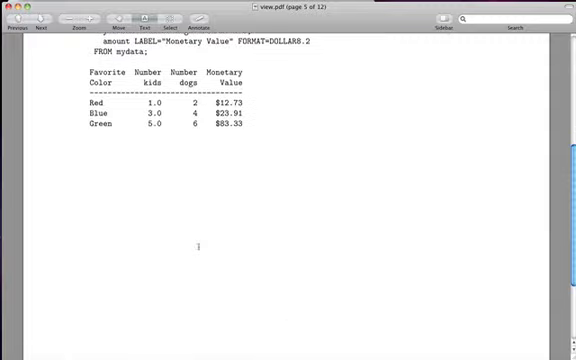